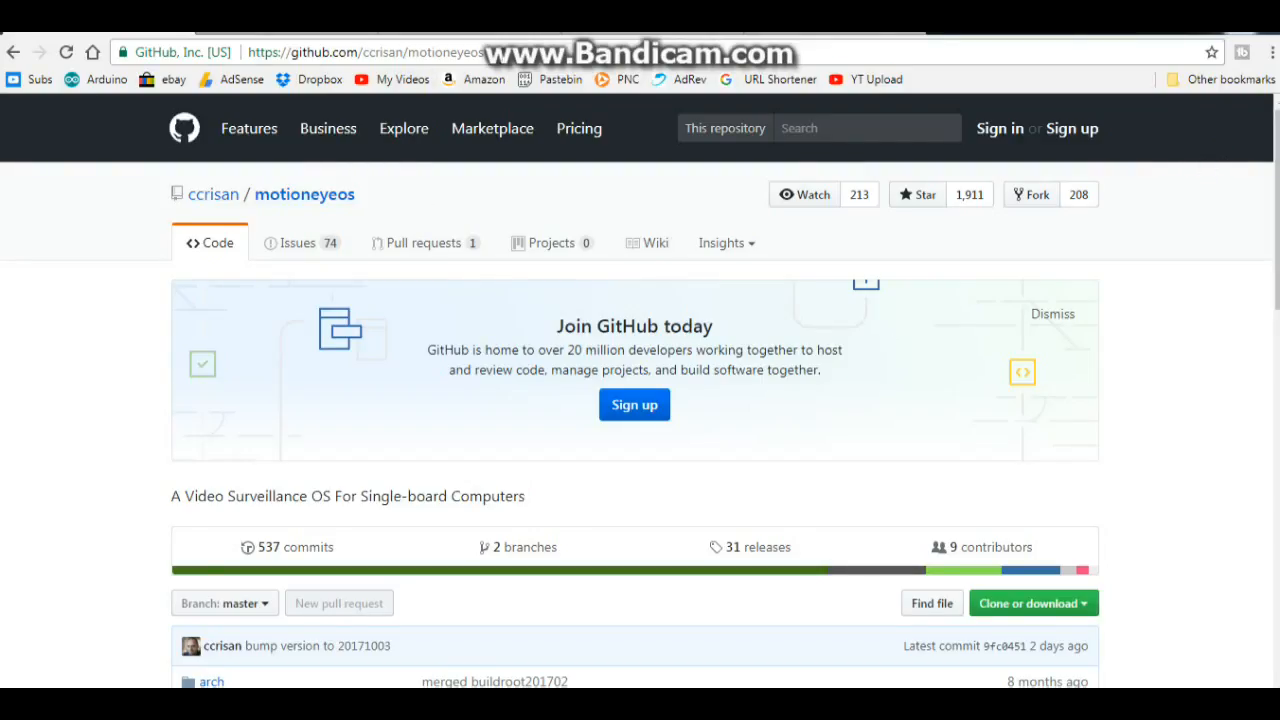
Step: Reach the motionEyeOS project wiki from the GitHub repository page
click(365, 52)
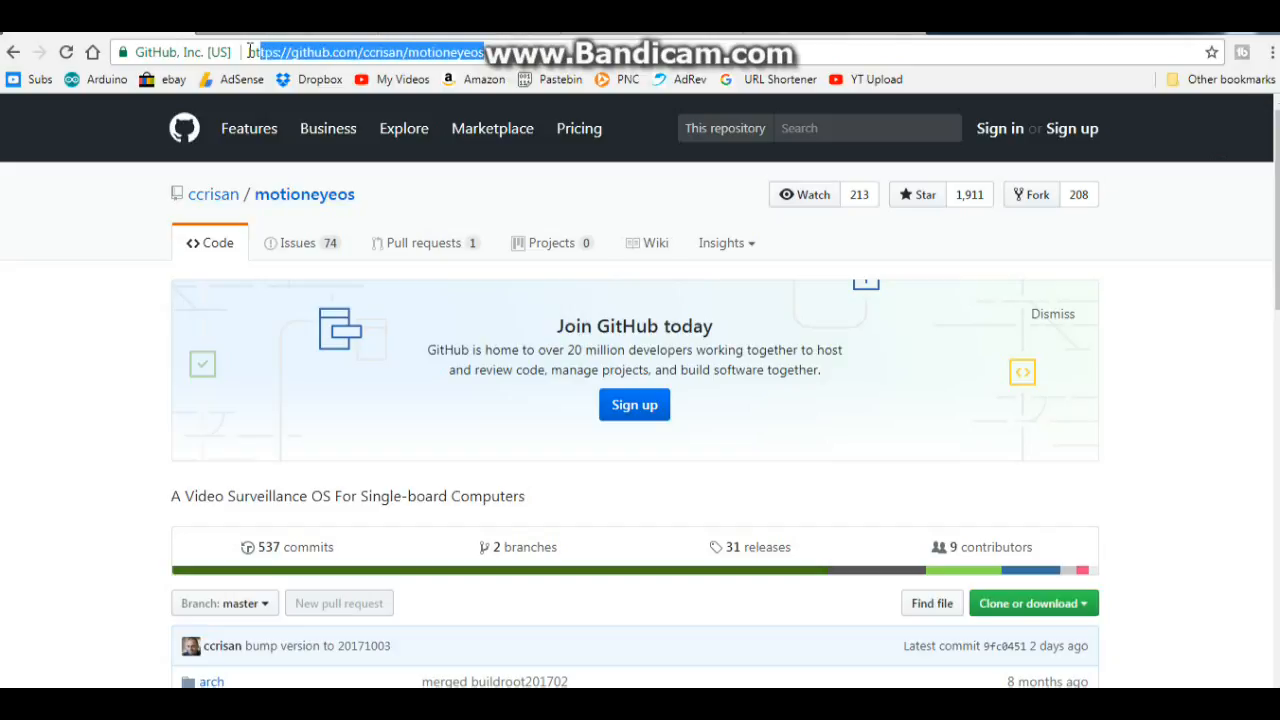
mouse_move(130, 52)
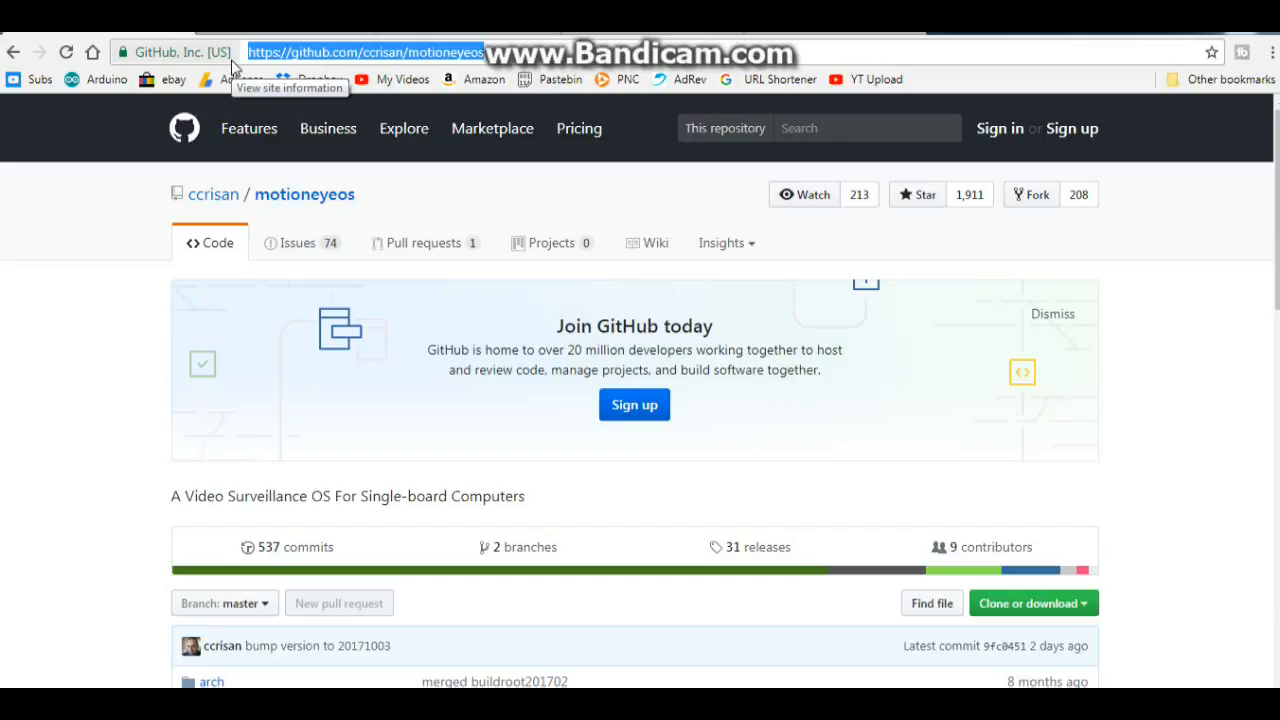
mouse_move(910, 127)
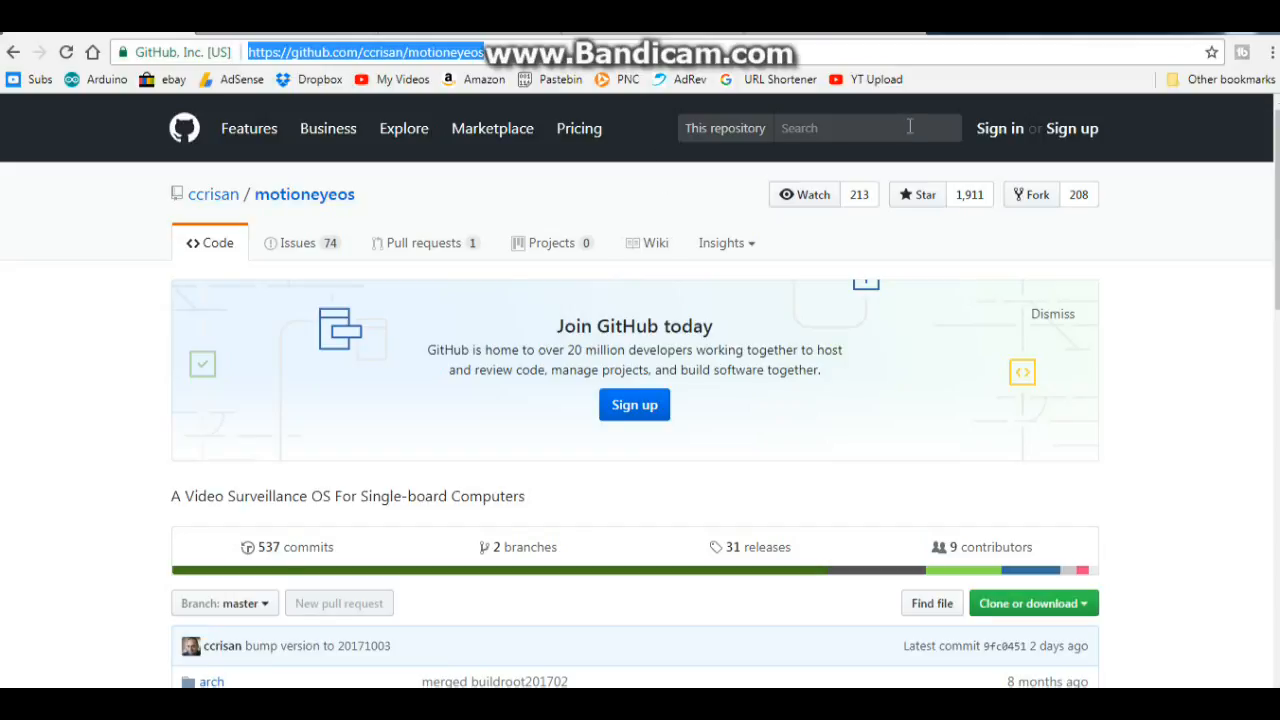
scroll(down, 3)
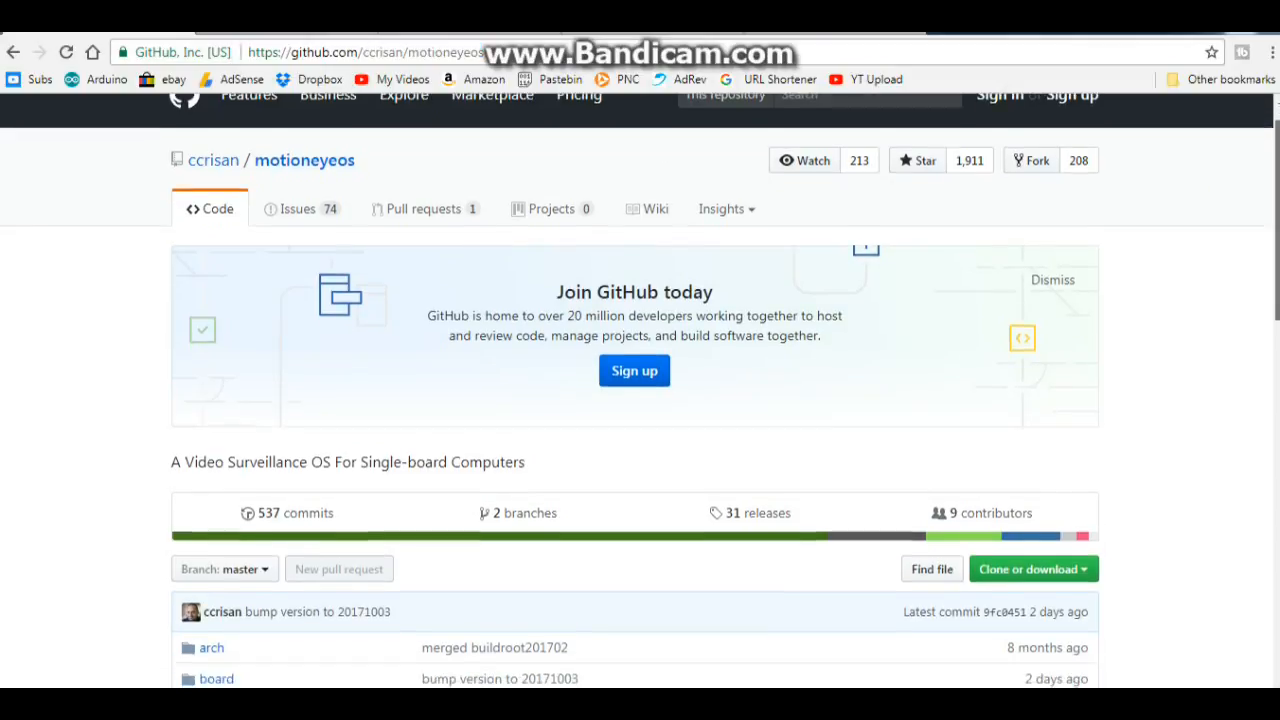
scroll(down, 3)
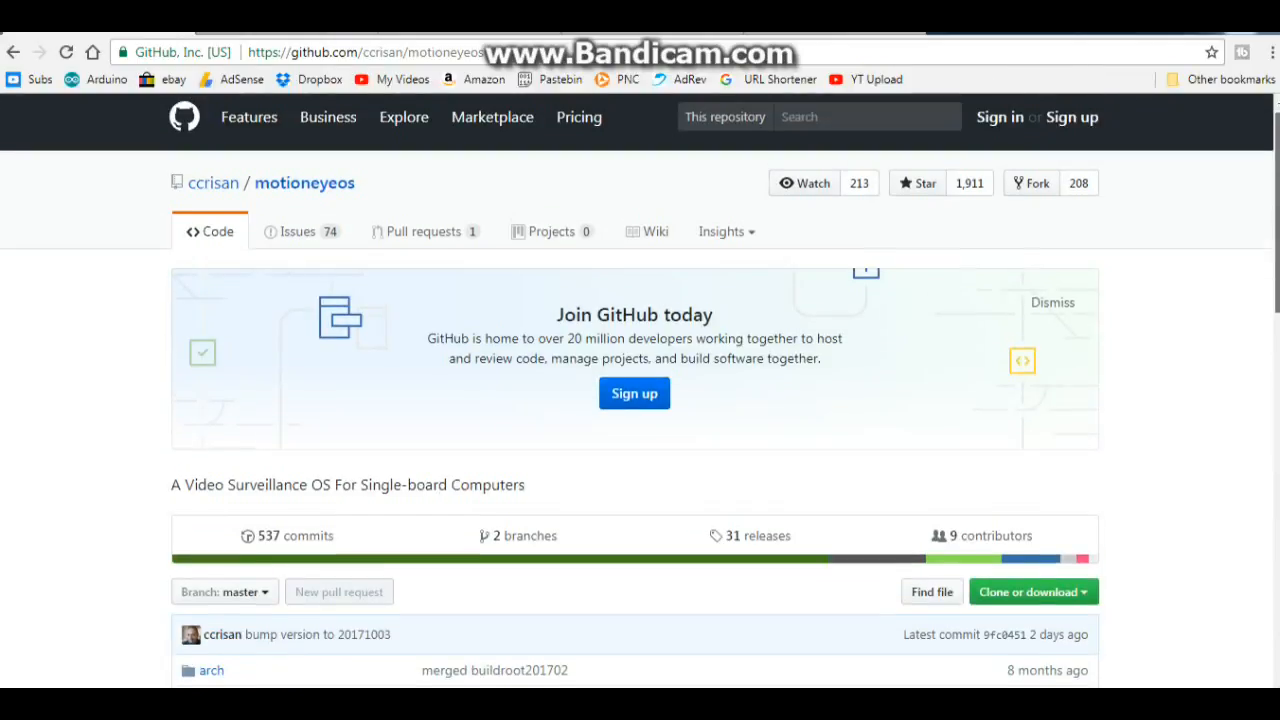
scroll(down, 3)
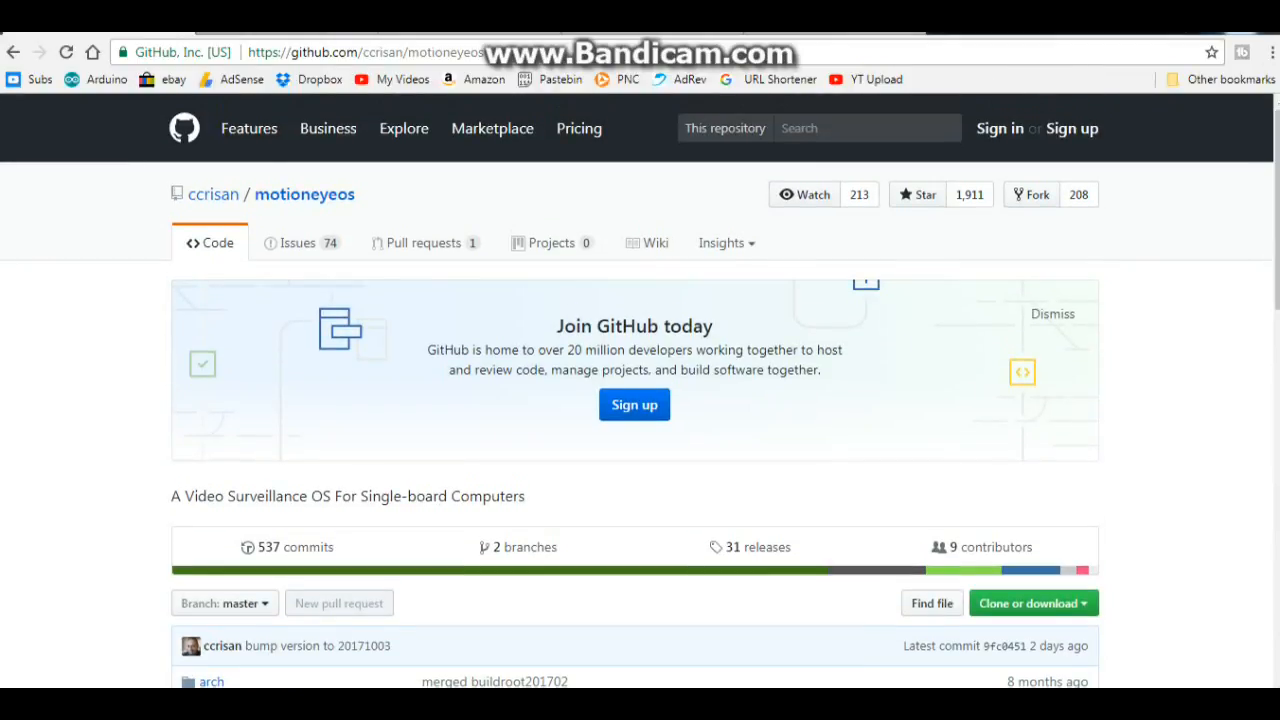
click(647, 243)
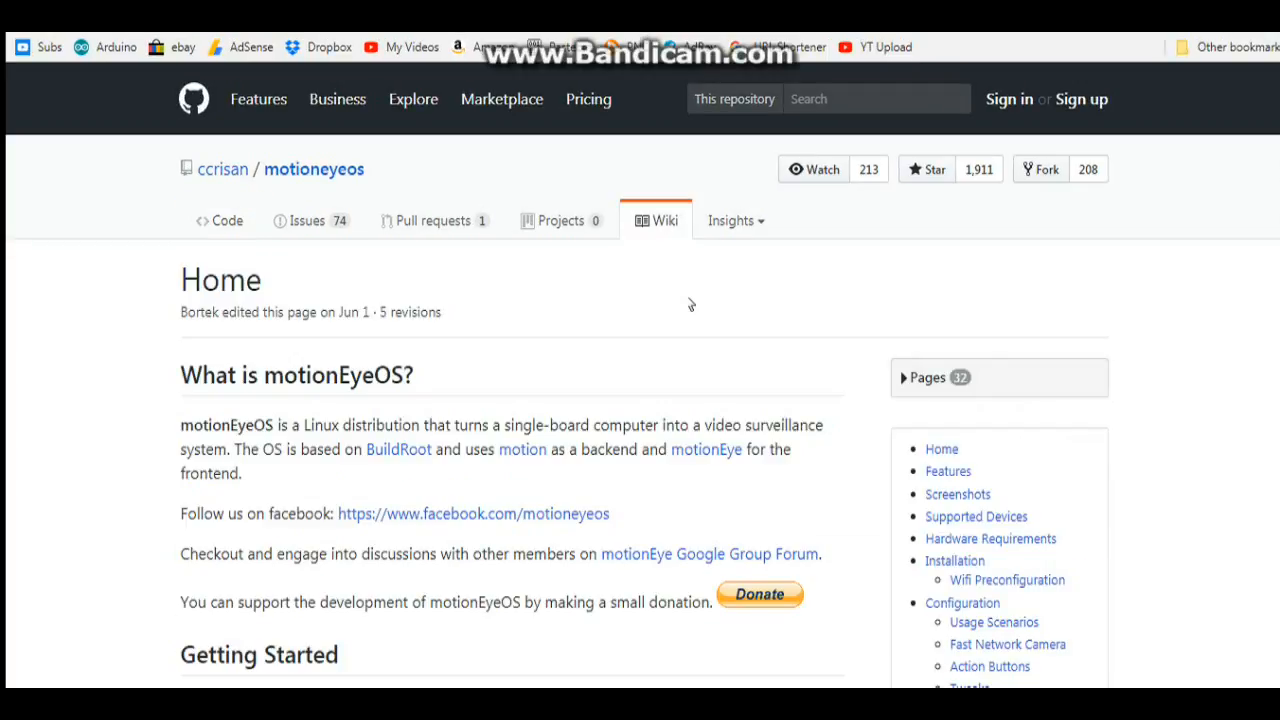
mouse_move(685, 300)
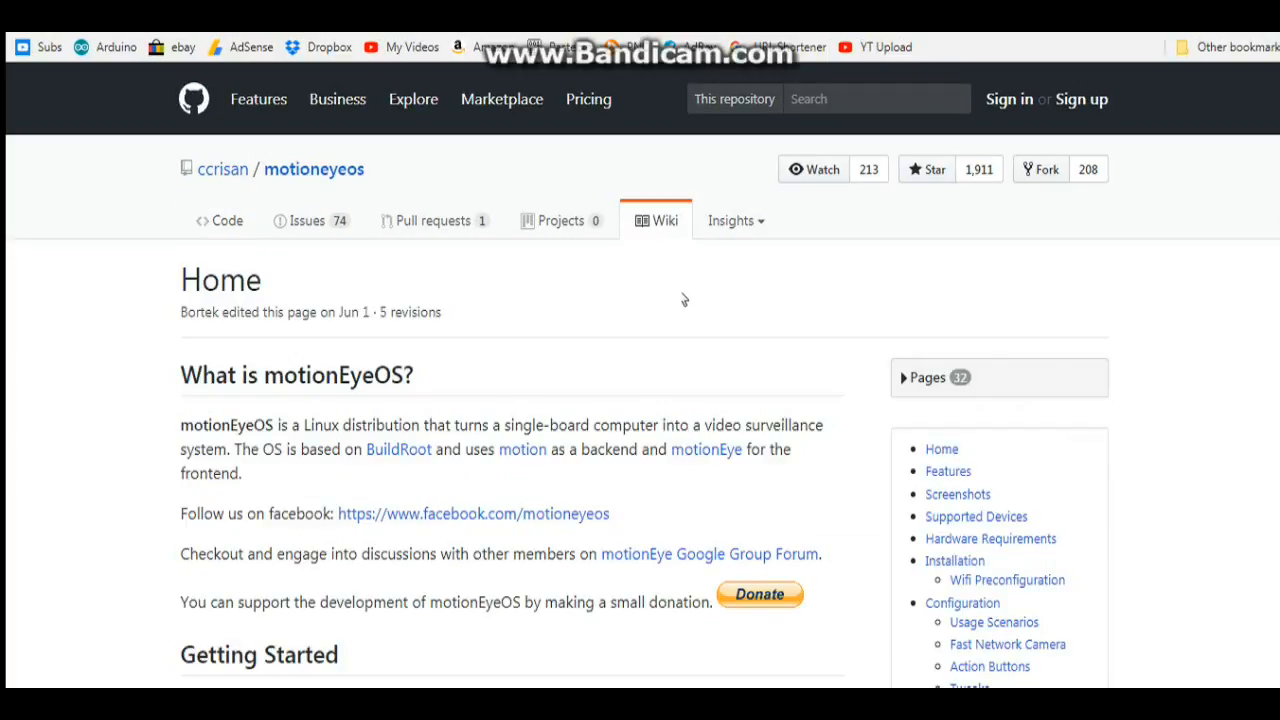
Step: Review the Supported Devices board list down to Raspberry PI 3
scroll(down, 3)
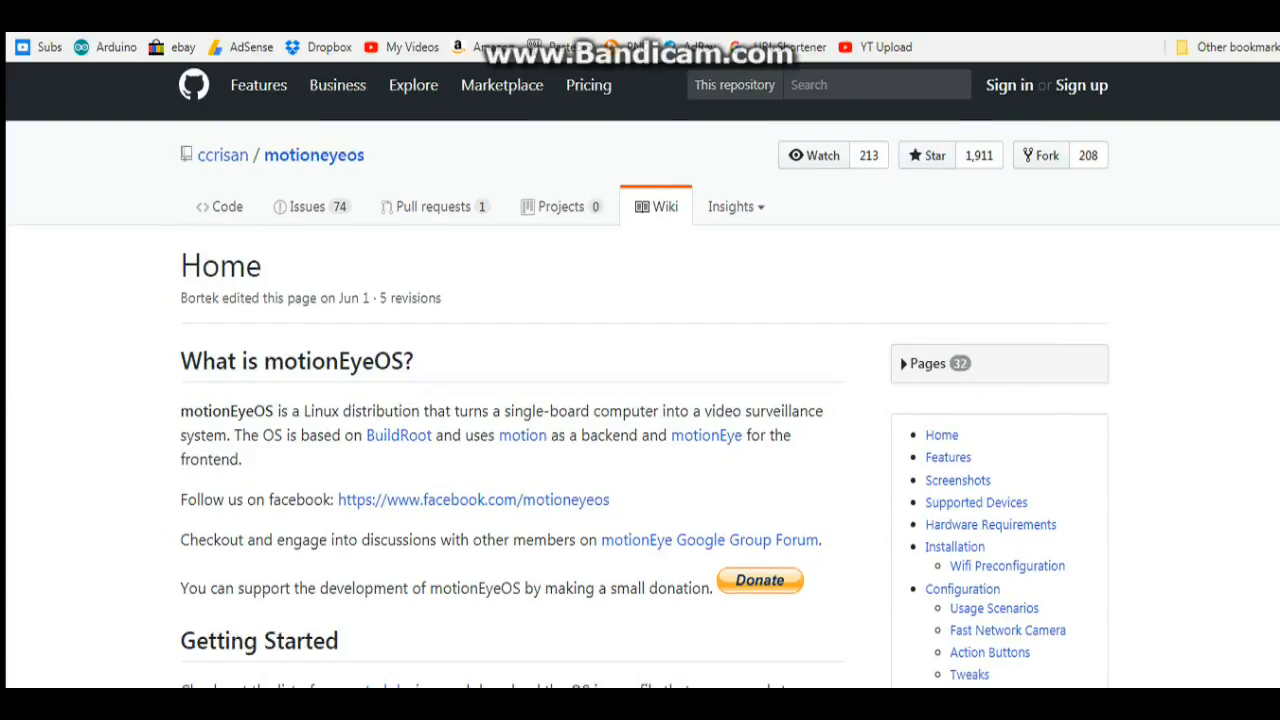
scroll(down, 3)
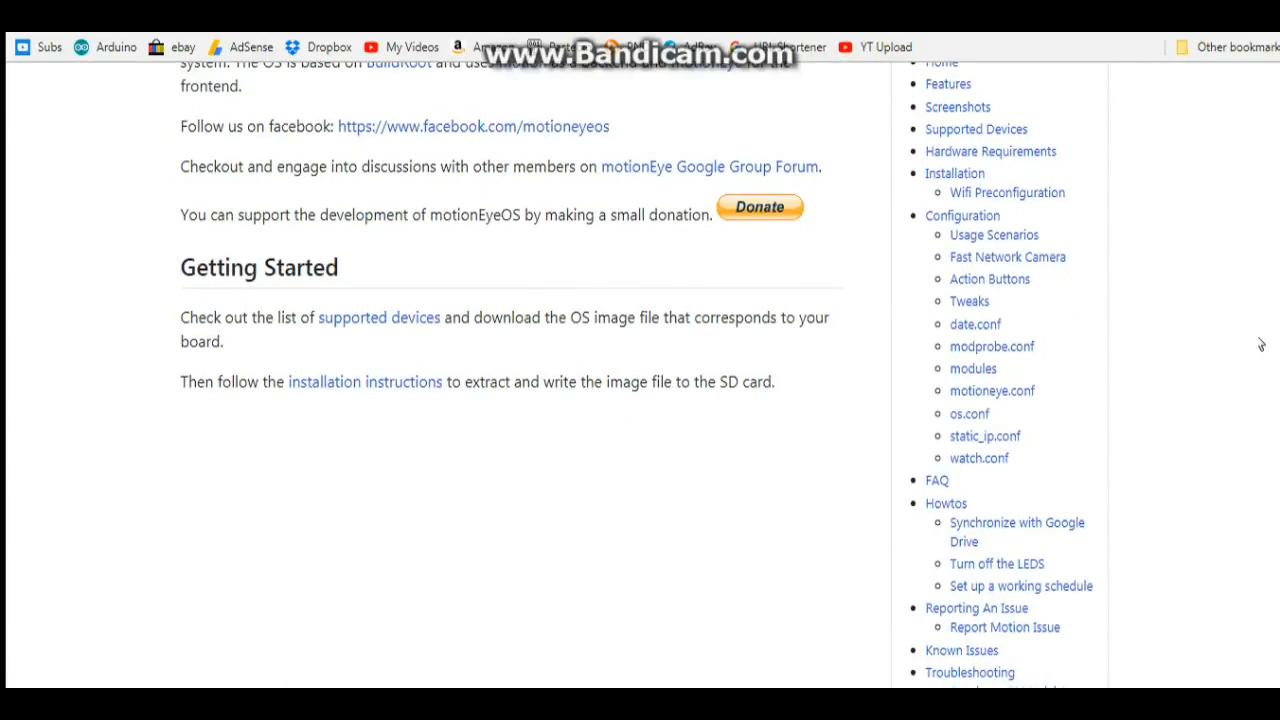
scroll(up, 3)
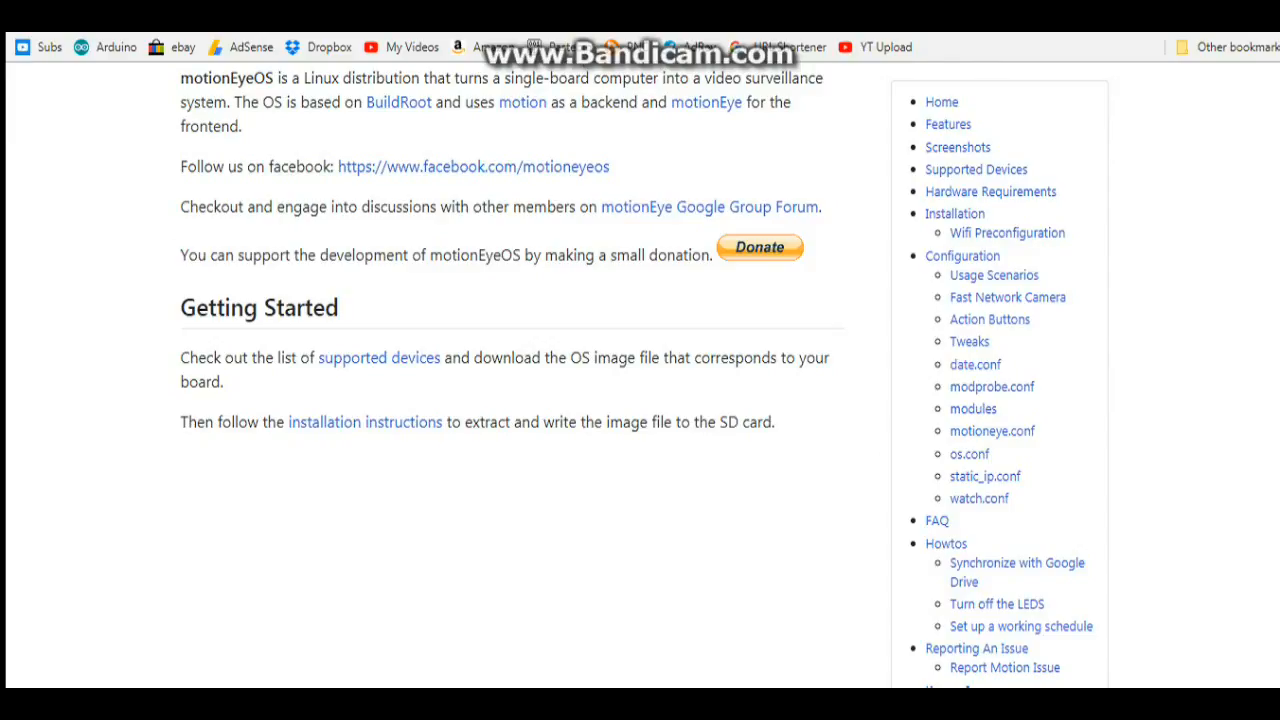
scroll(down, 3)
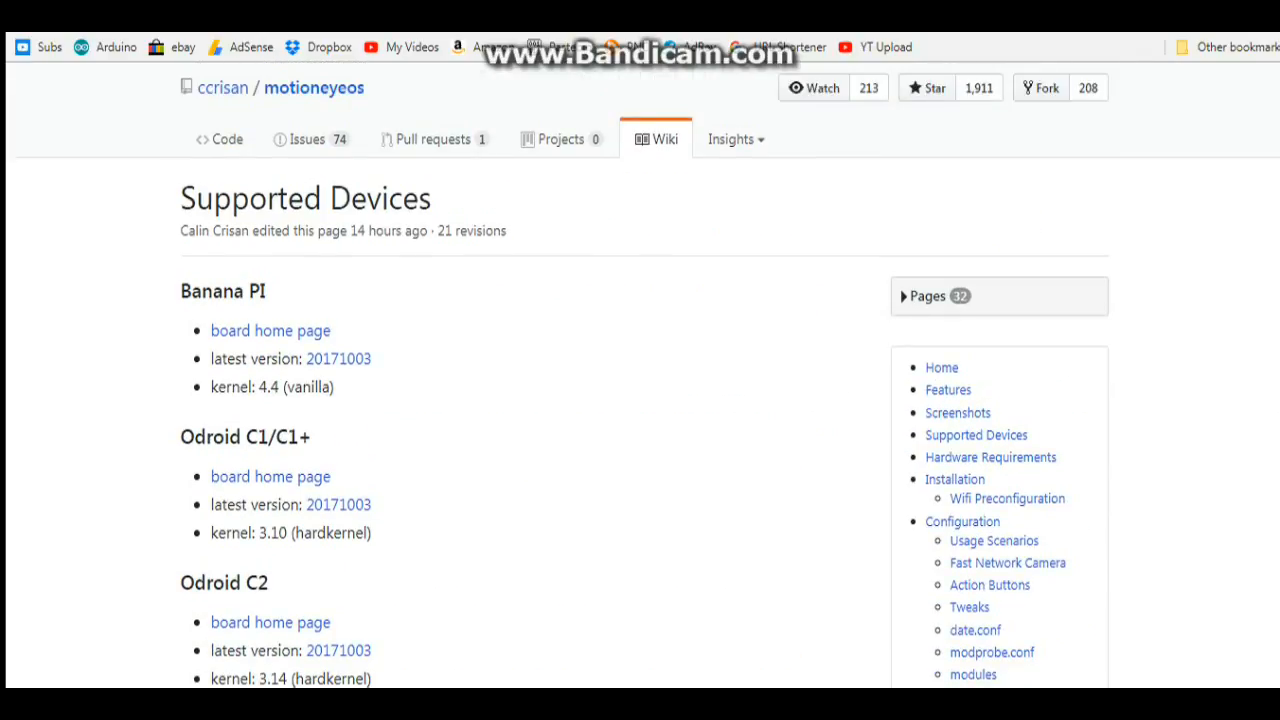
scroll(down, 3)
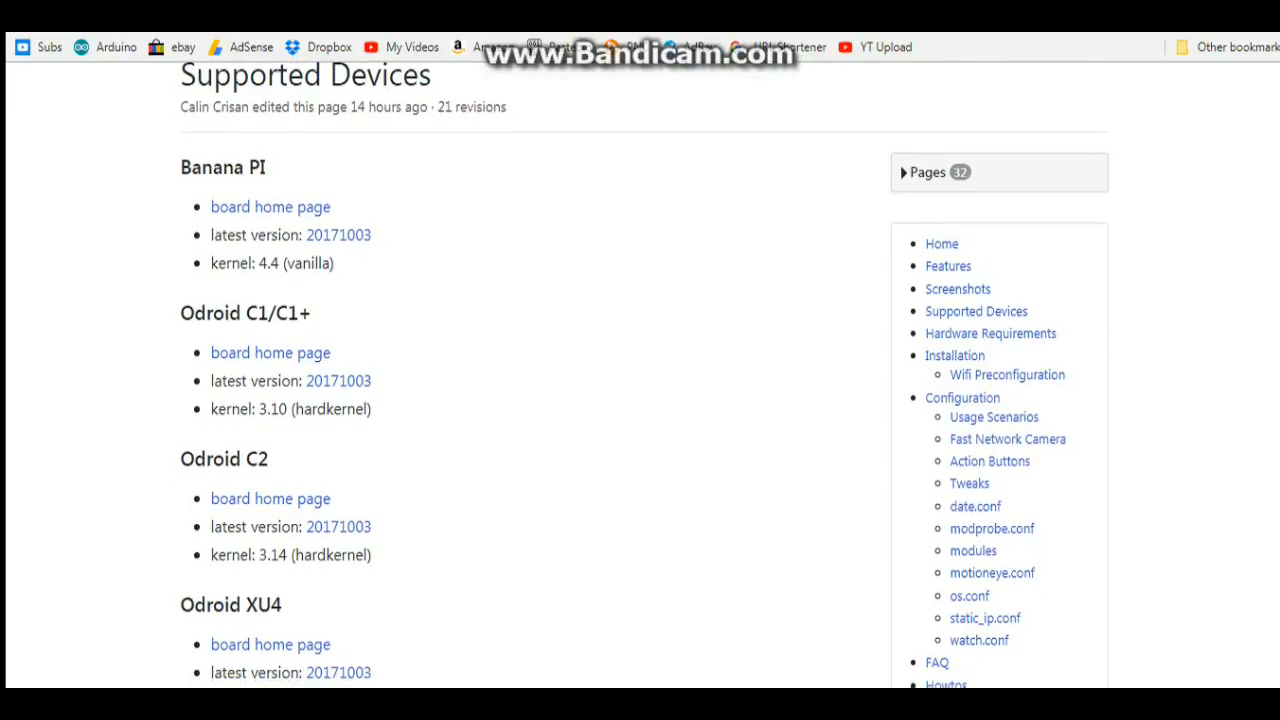
scroll(down, 3)
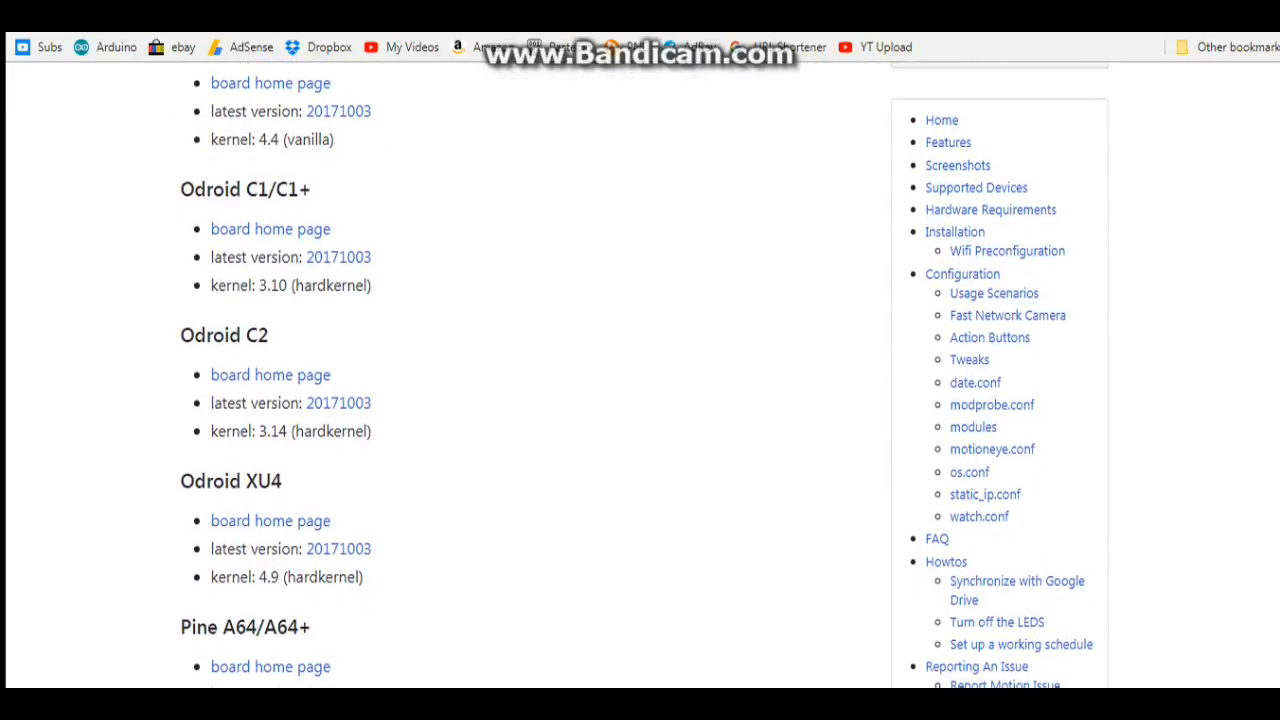
scroll(down, 3)
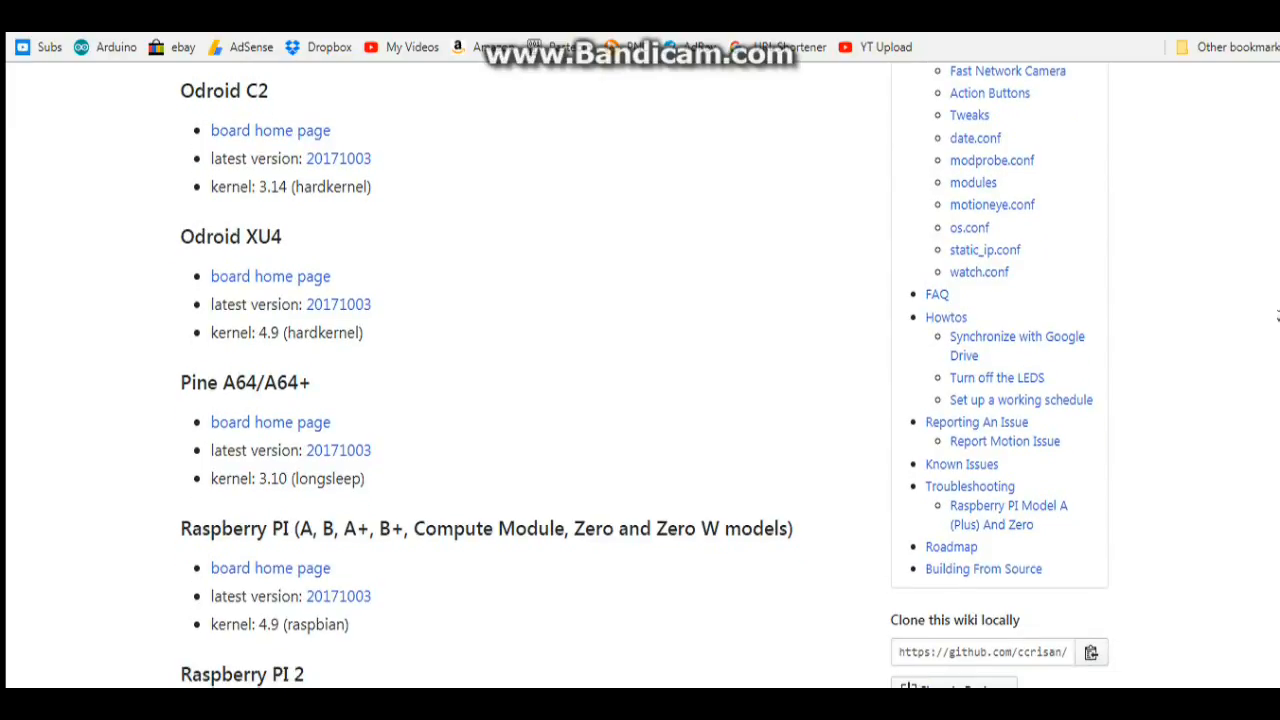
scroll(down, 3)
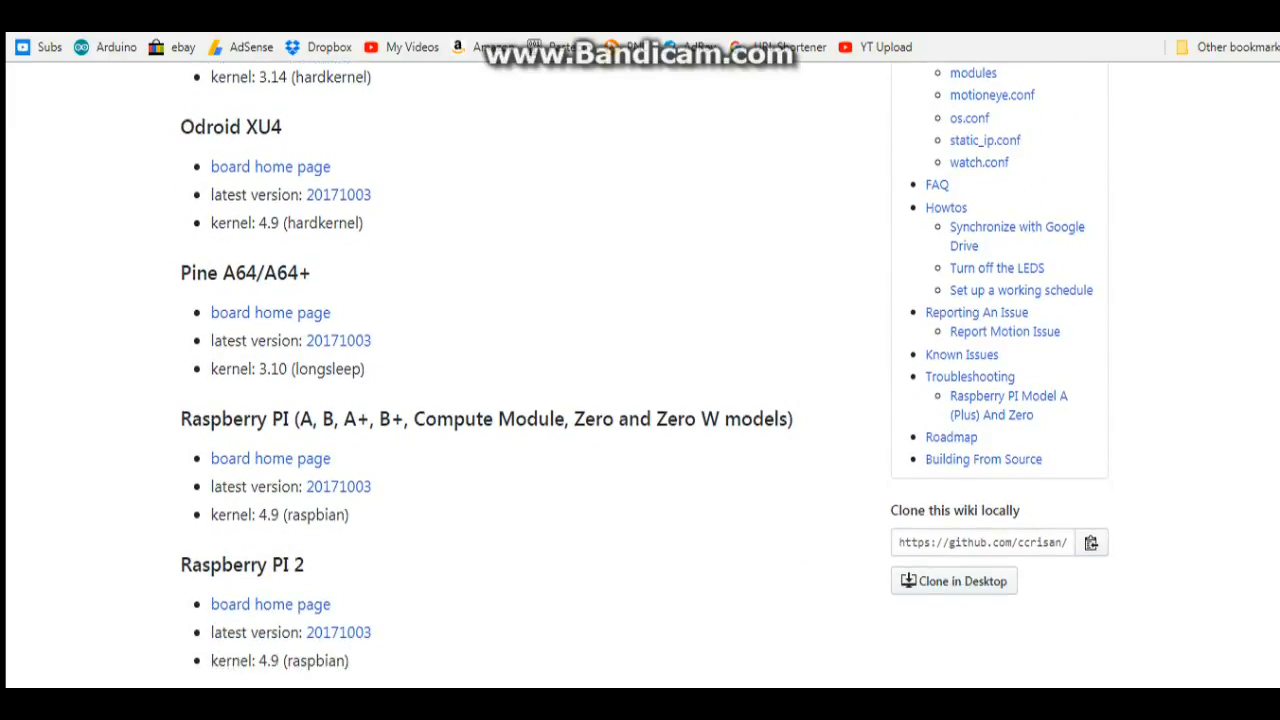
scroll(down, 3)
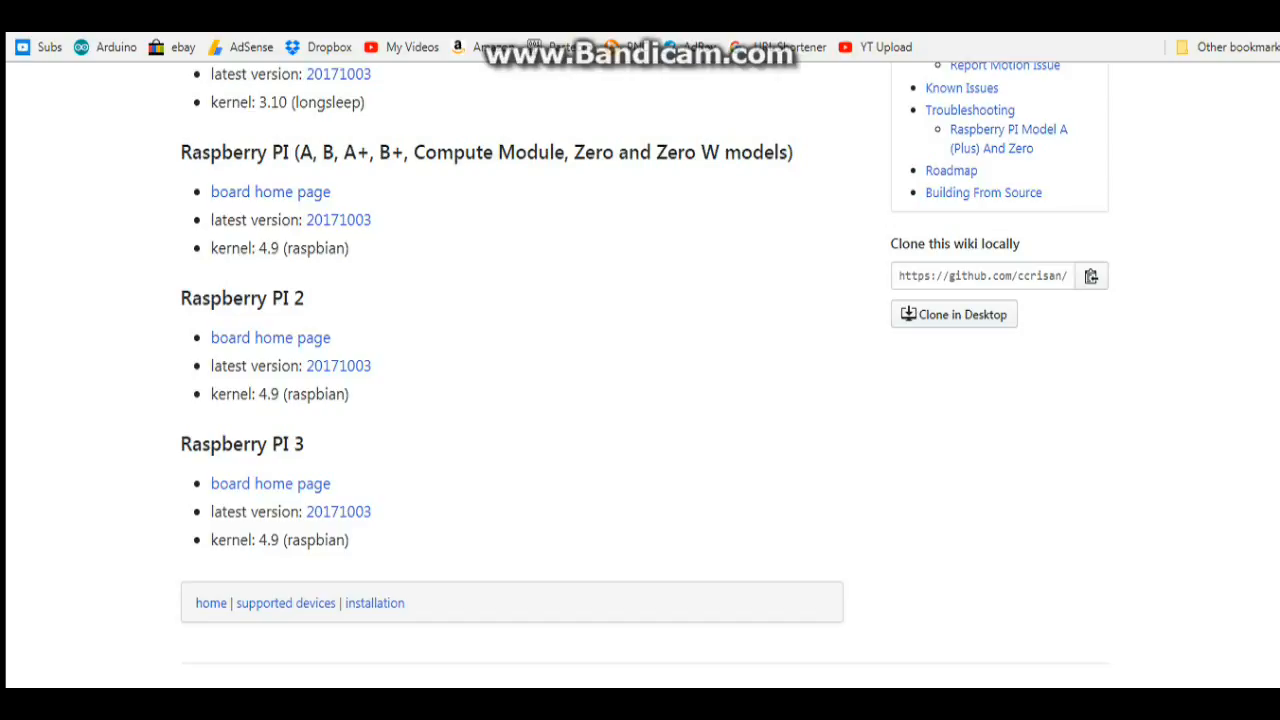
click(374, 602)
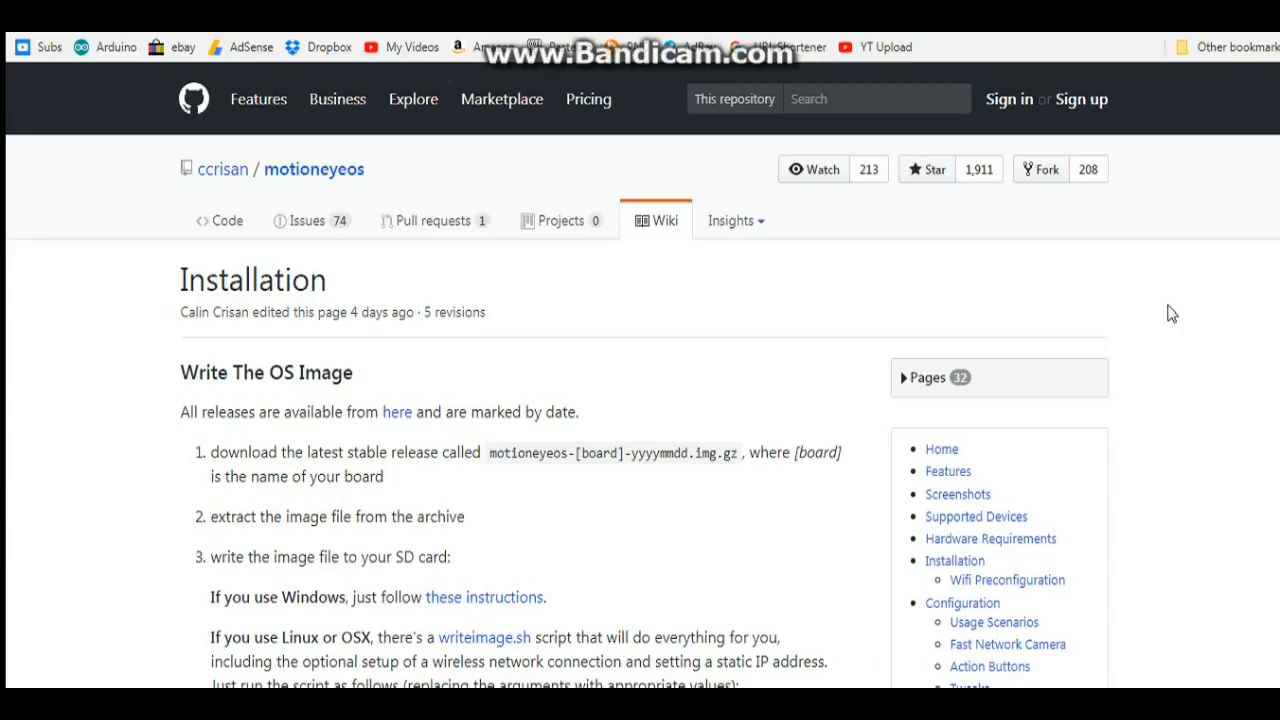
scroll(down, 3)
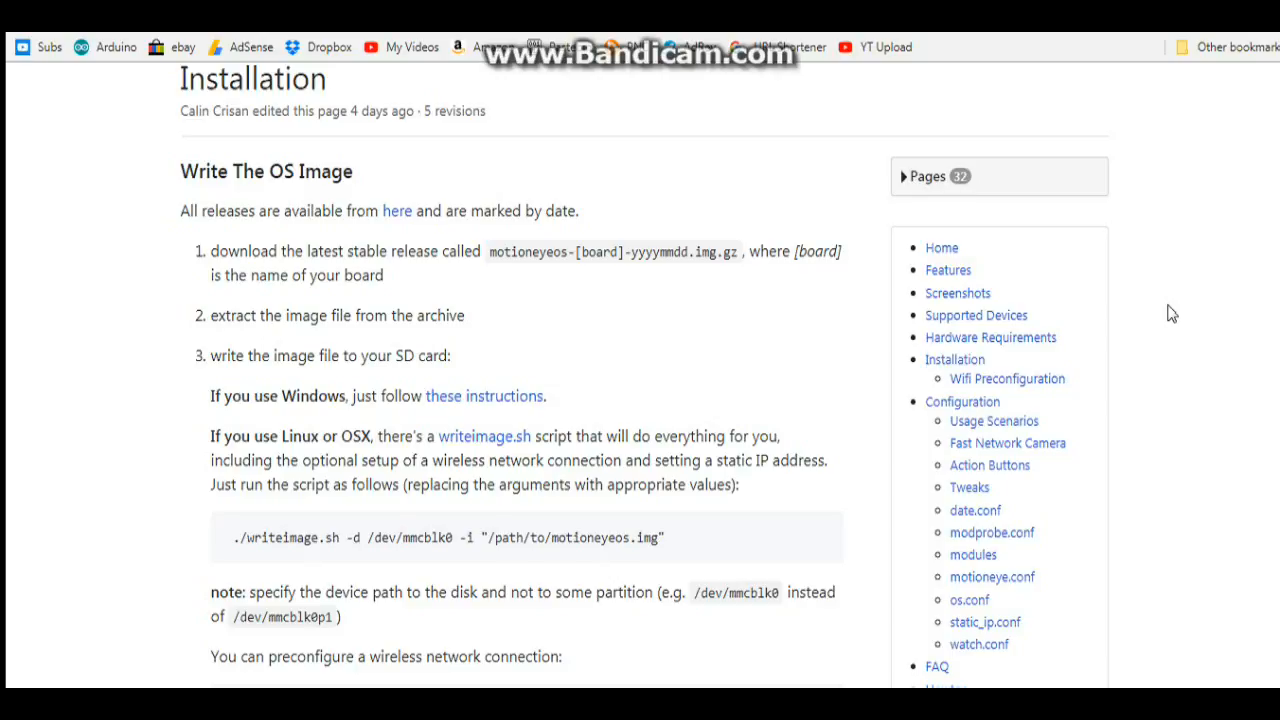
scroll(down, 3)
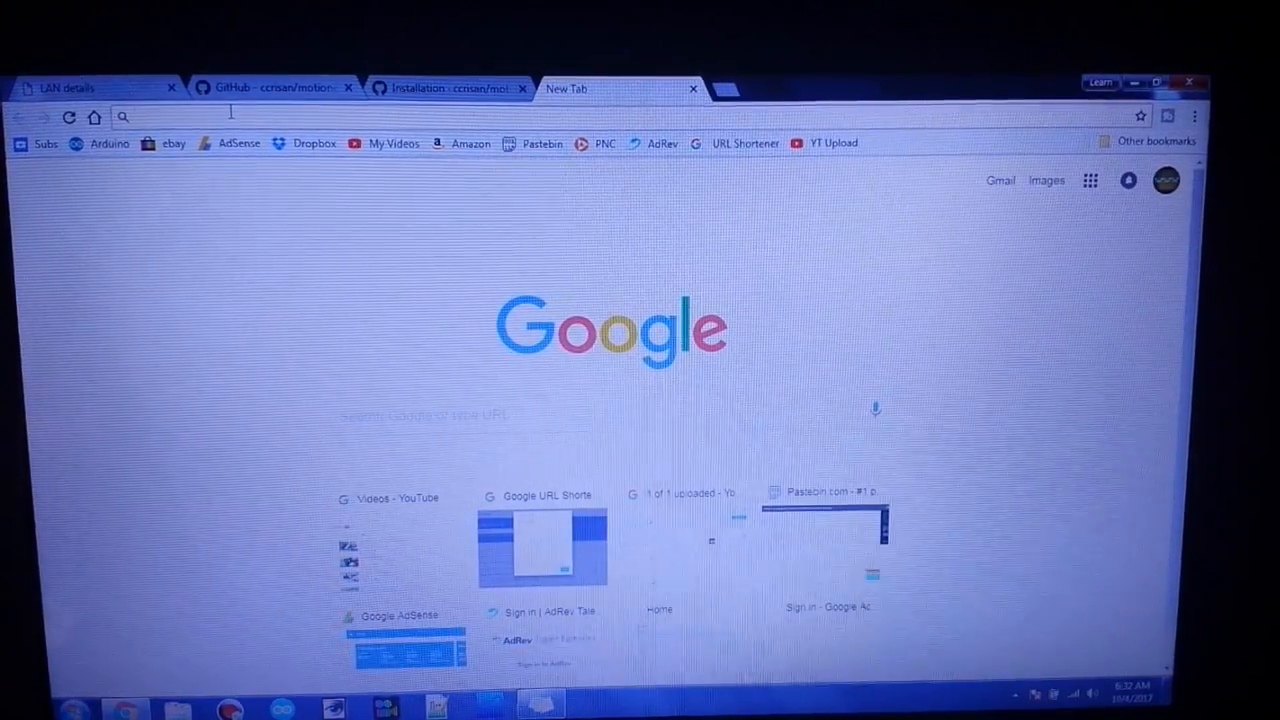
Step: Correct the mistyped device address to 192.168.1.85 so the motionEye login page loads
text(182.168.1.85)
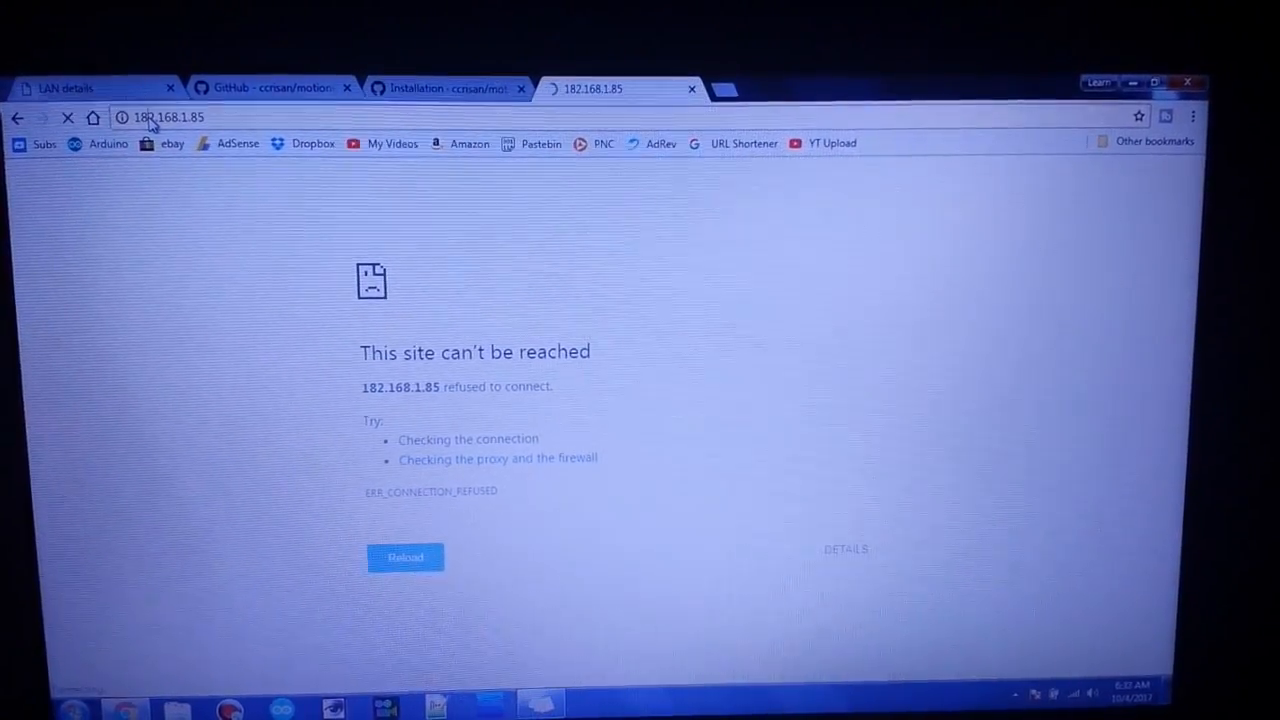
click(405, 557)
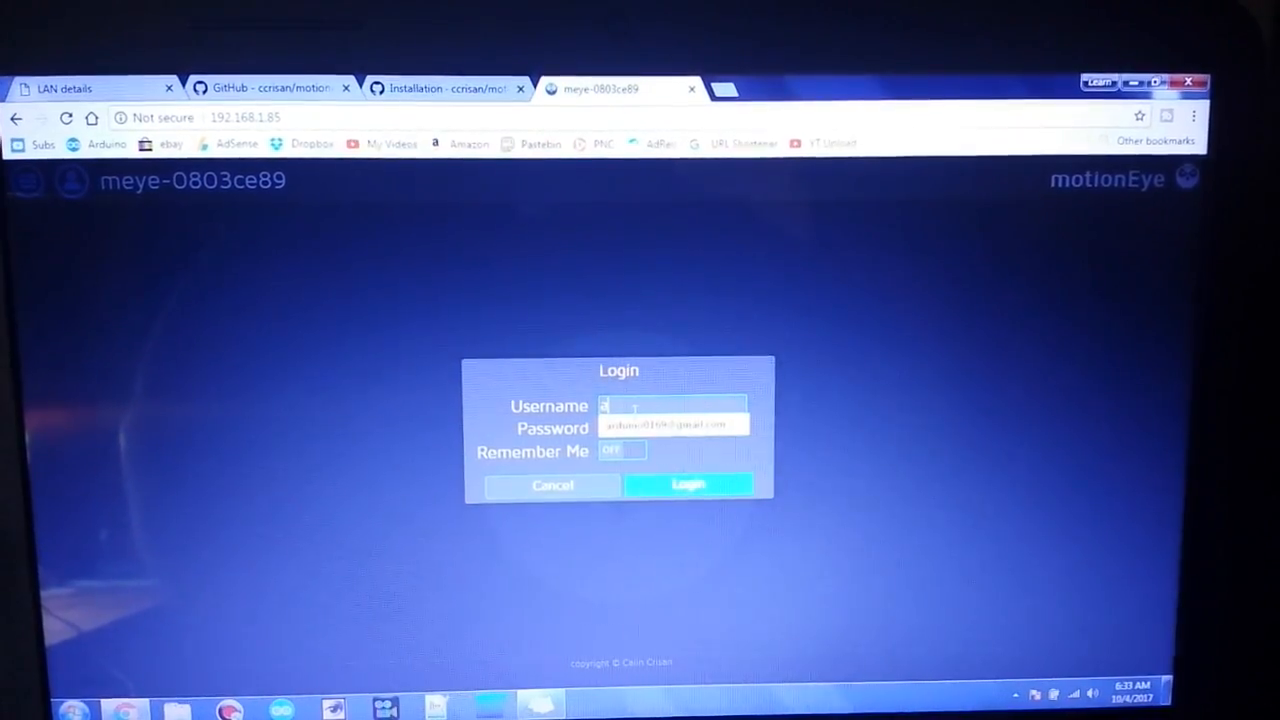
Step: Log in as admin and bring up the settings panel beside the live camera feed
text(dmin)
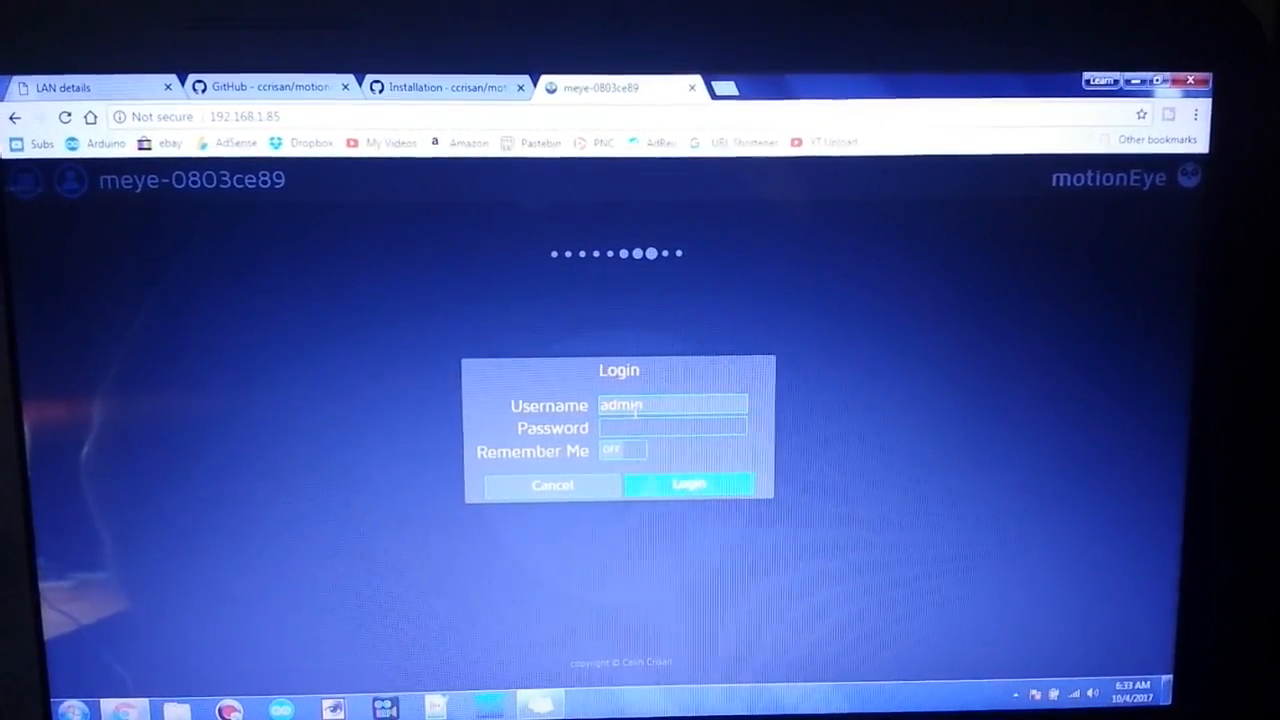
click(688, 485)
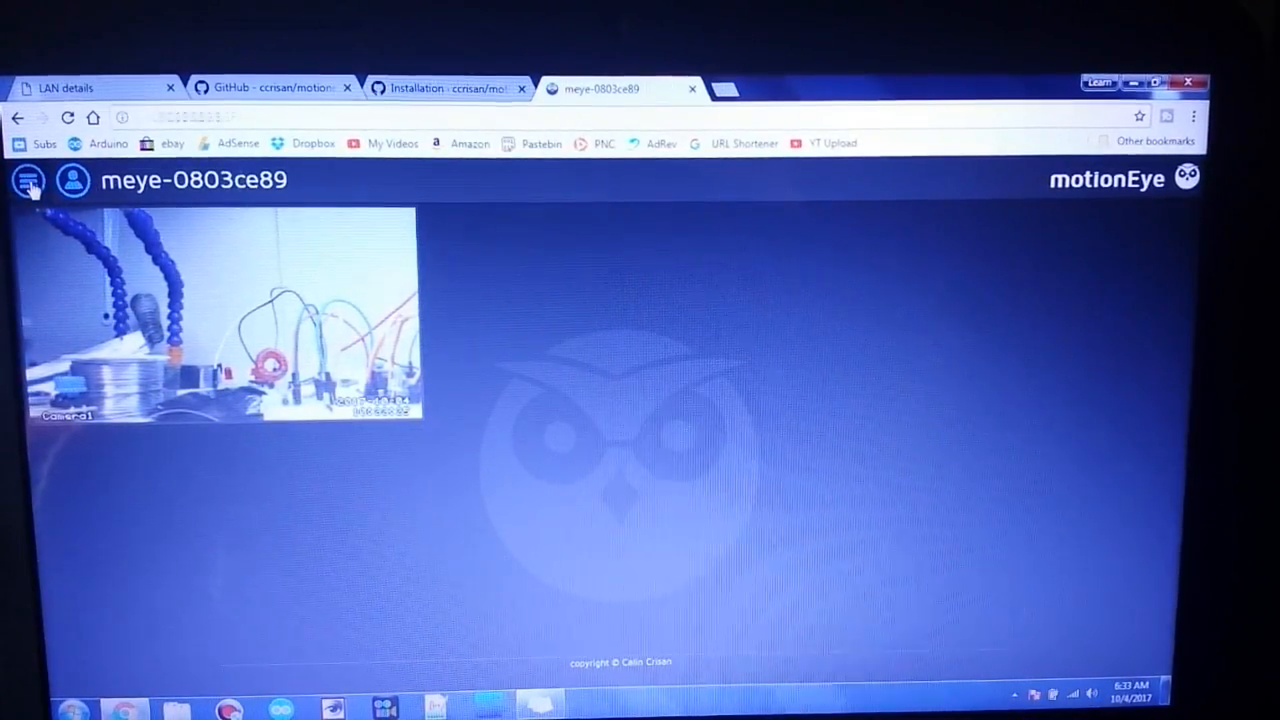
click(28, 180)
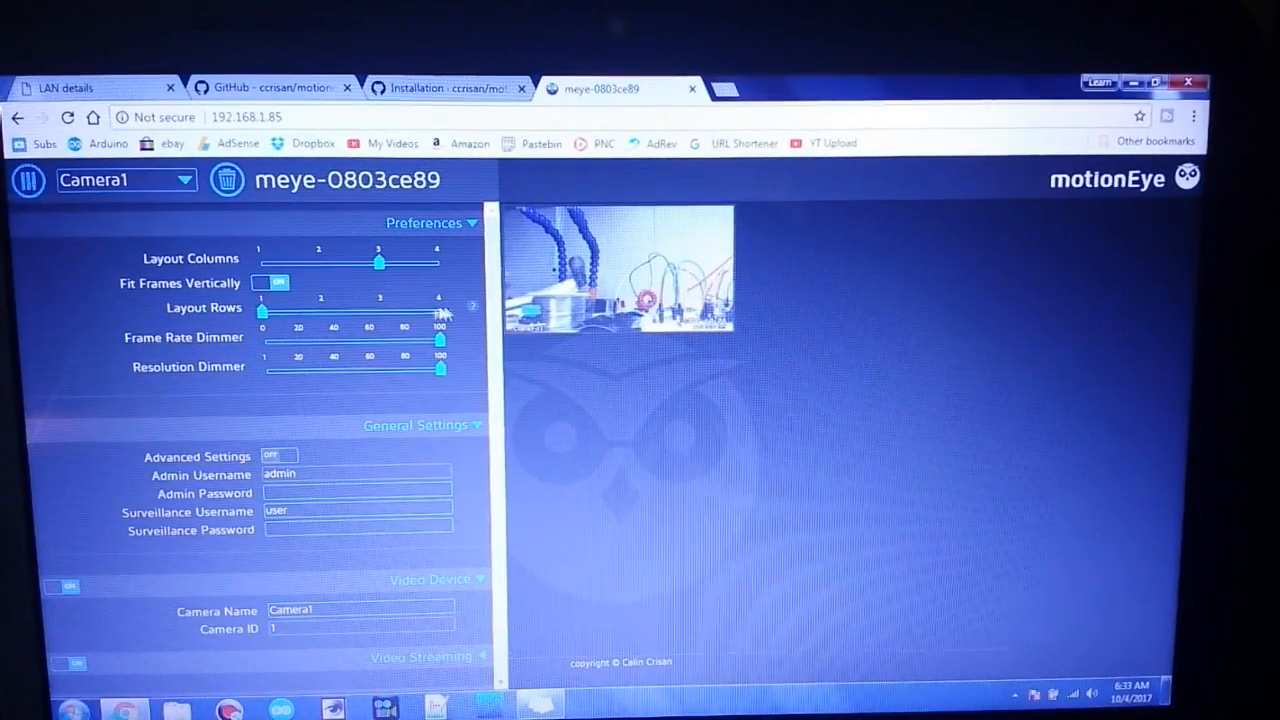
Step: Switch Advanced Settings ON in the General Settings section
scroll(down, 3)
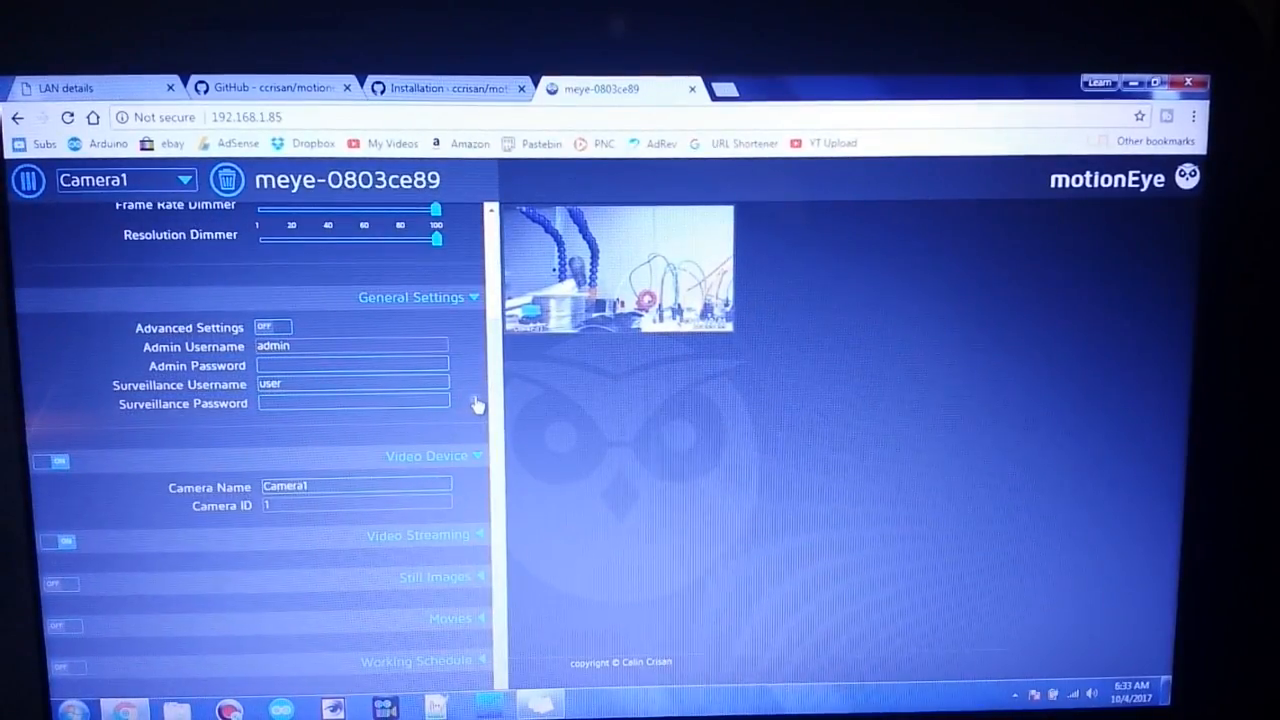
mouse_move(478, 404)
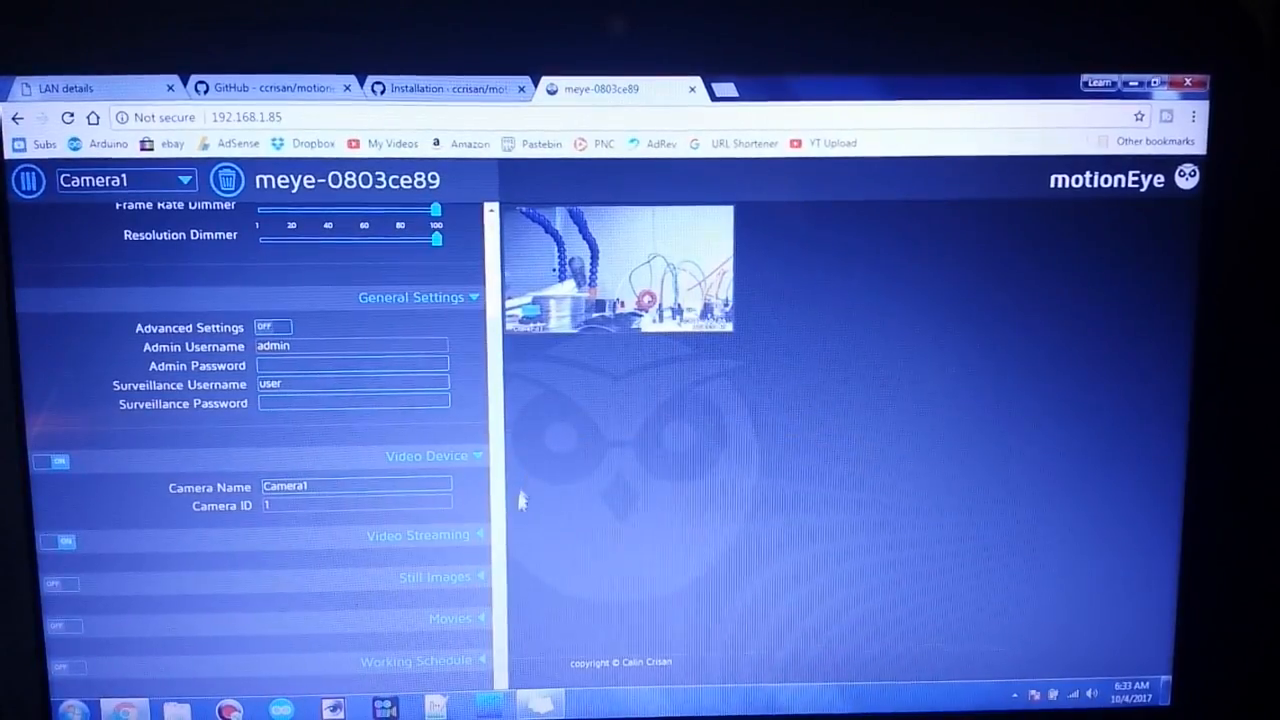
mouse_move(512, 537)
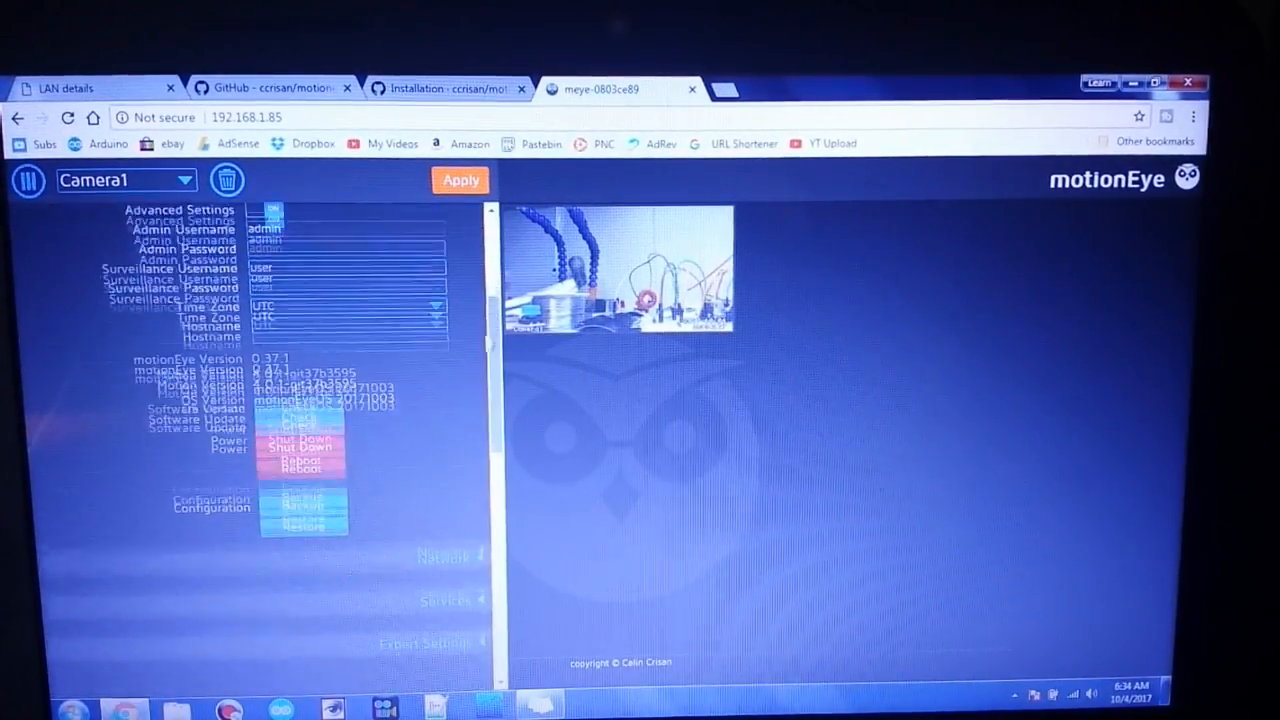
Step: Switch Wireless Network ON in the Network section and apply the changes
scroll(down, 3)
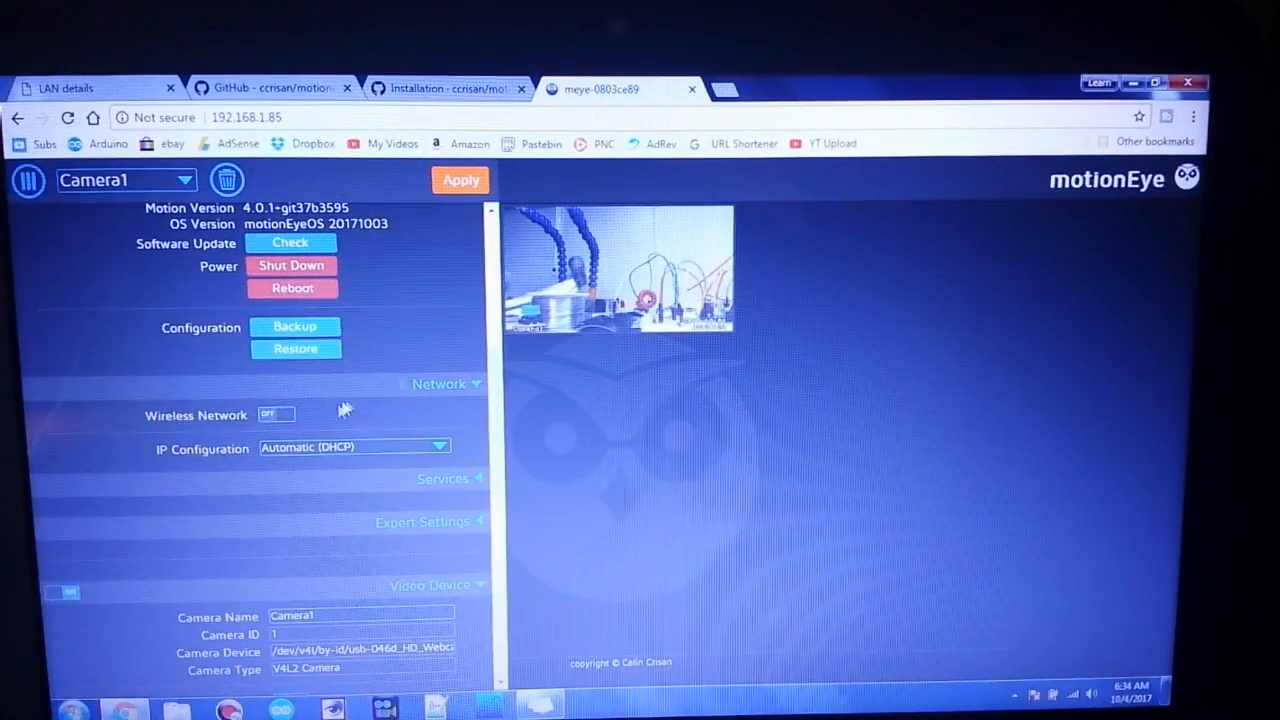
click(276, 414)
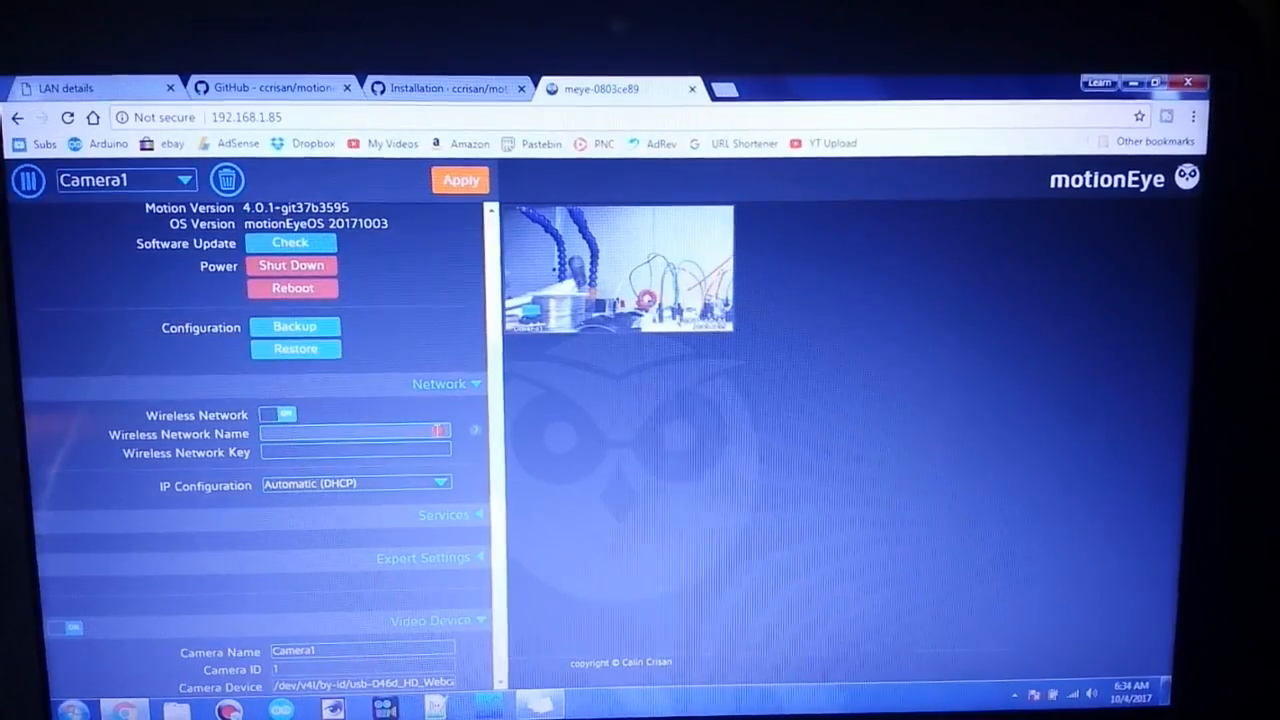
click(460, 180)
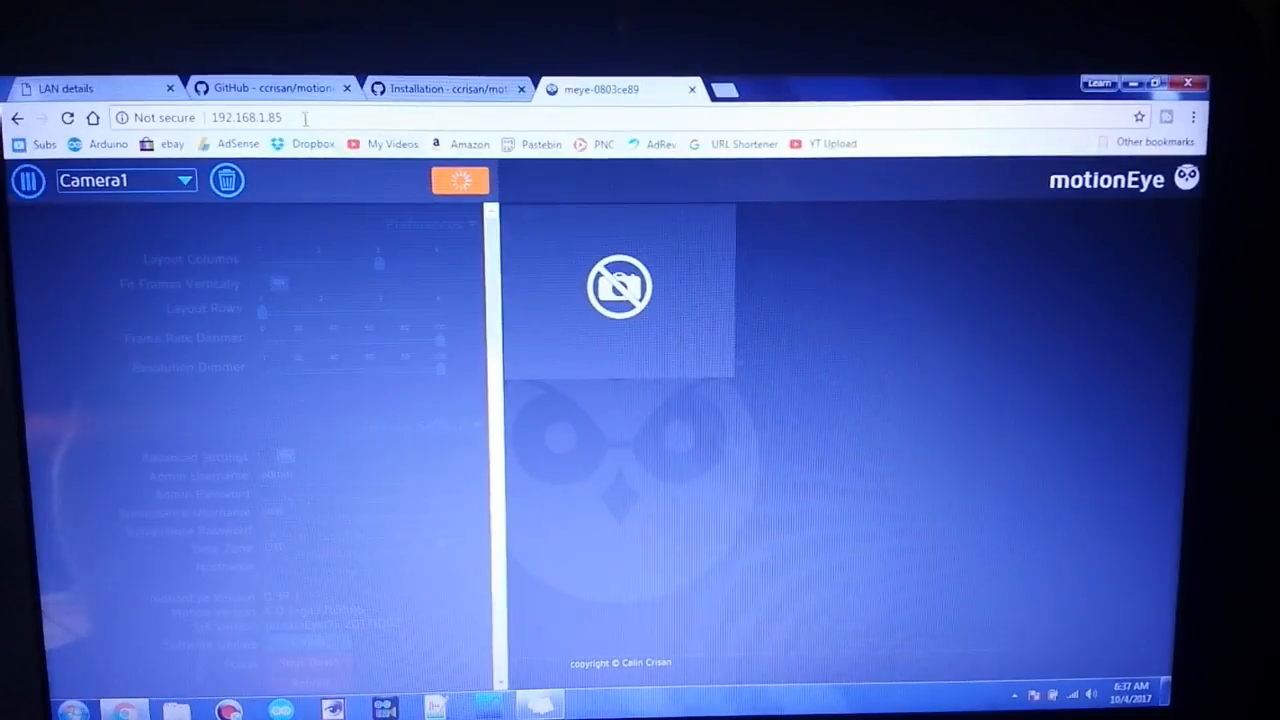
Step: Reload 192.168.1.85 after the restart so the login prompt returns
click(245, 117)
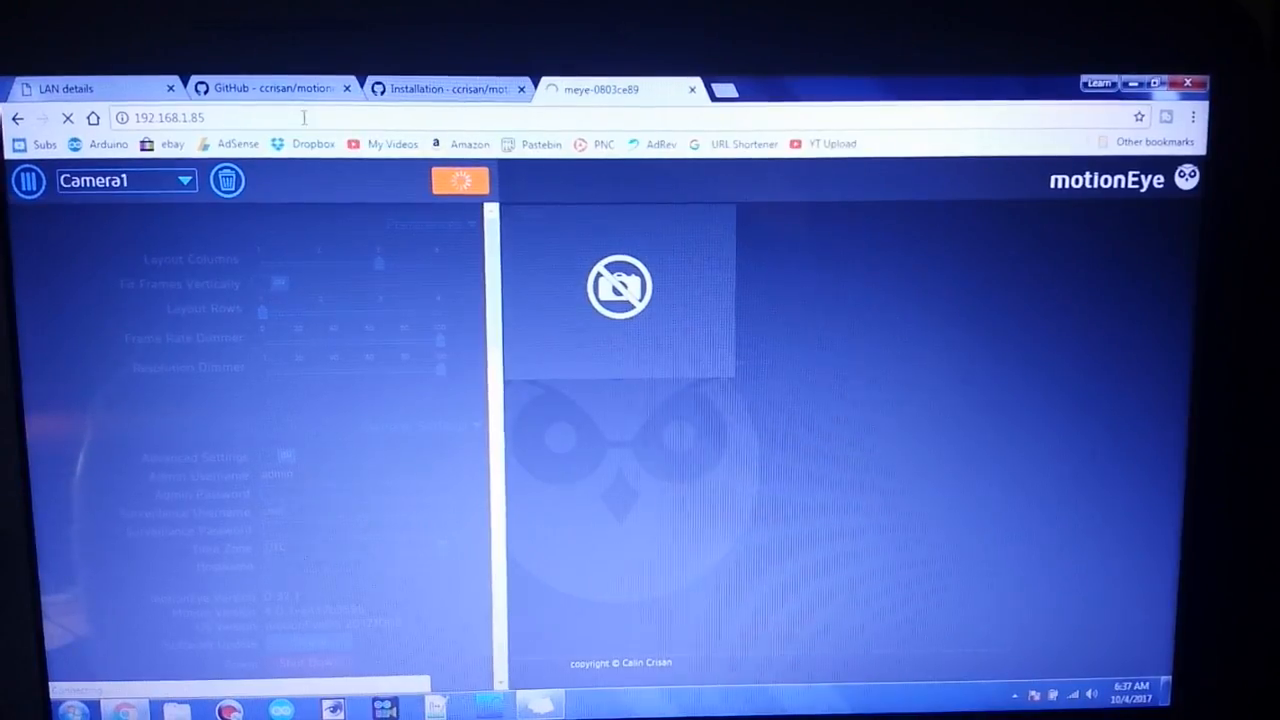
click(167, 117)
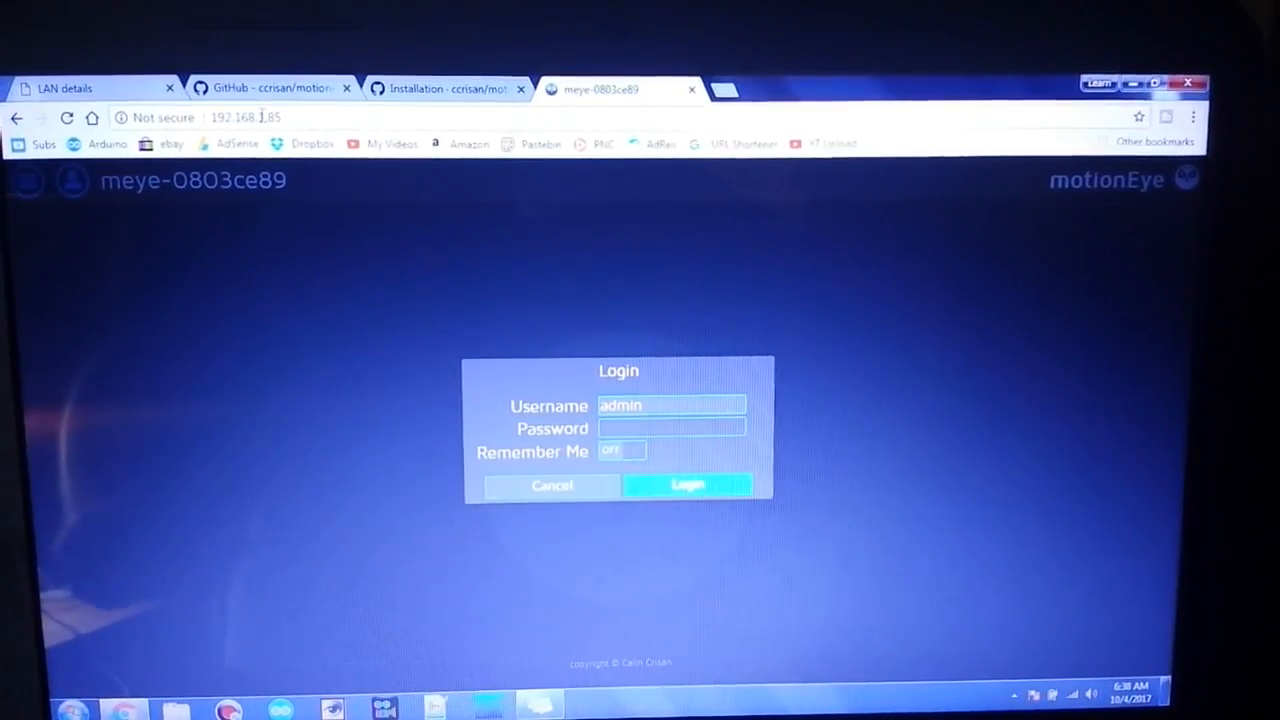
Step: Log back in as admin to return to the camera view
click(688, 485)
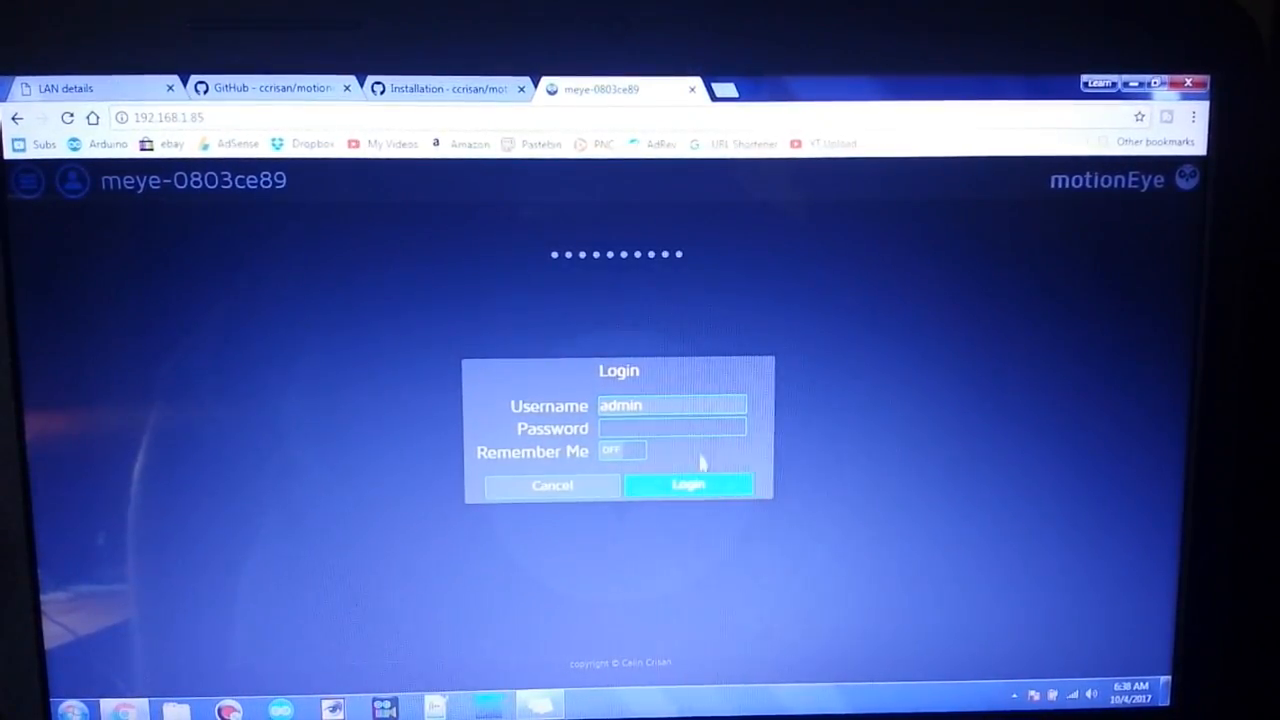
click(688, 485)
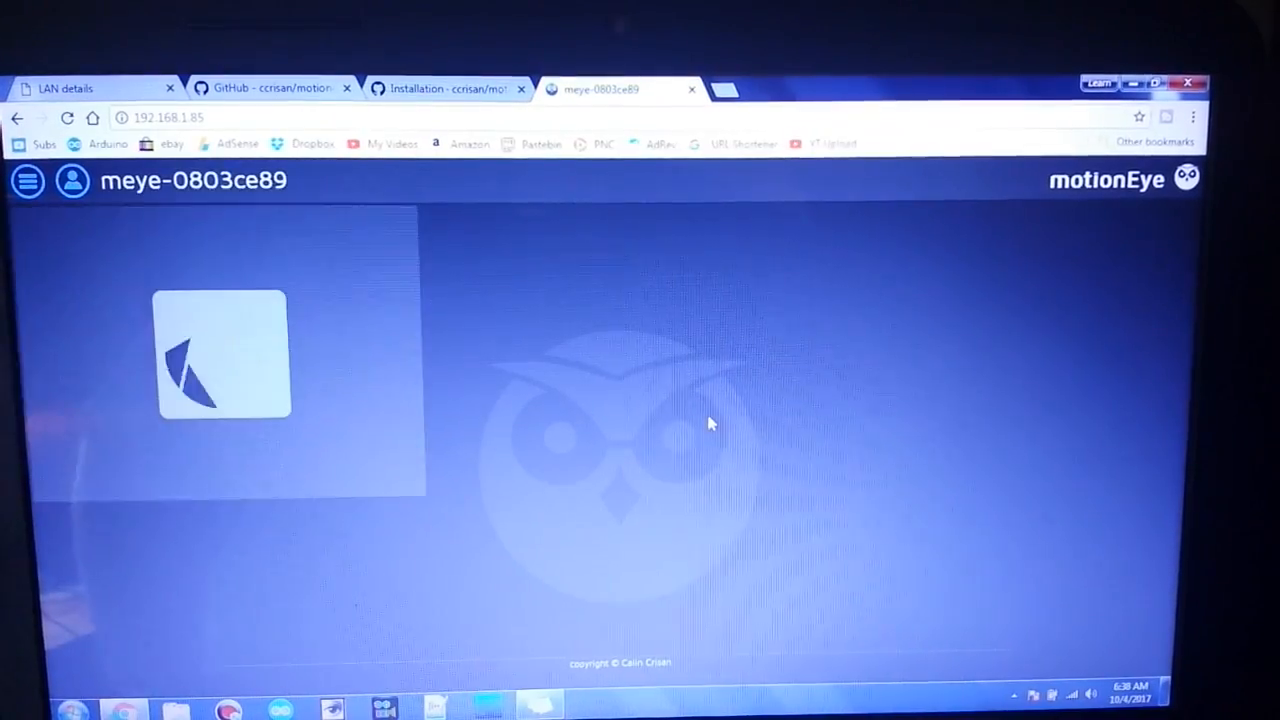